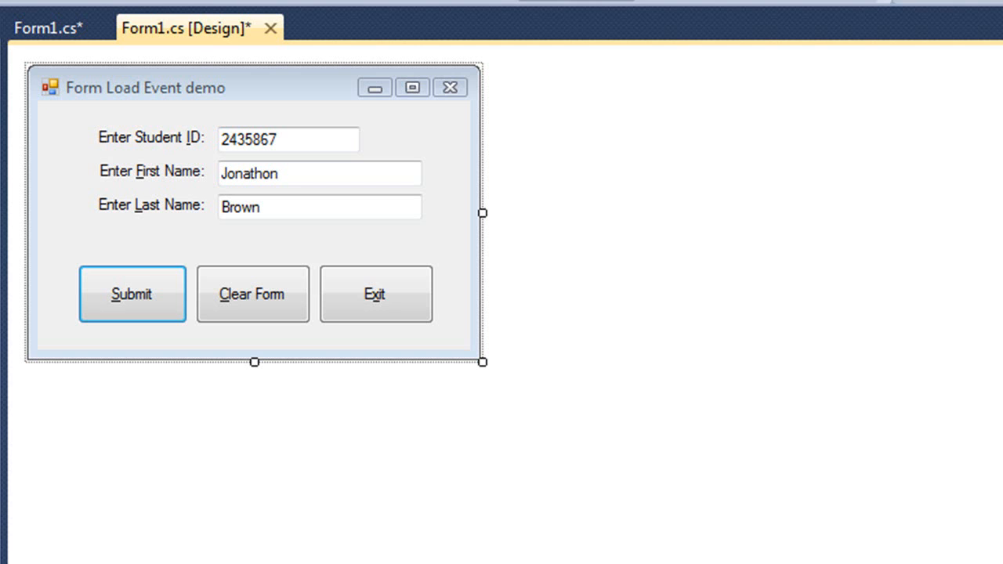
pyautogui.moveTo(450, 237)
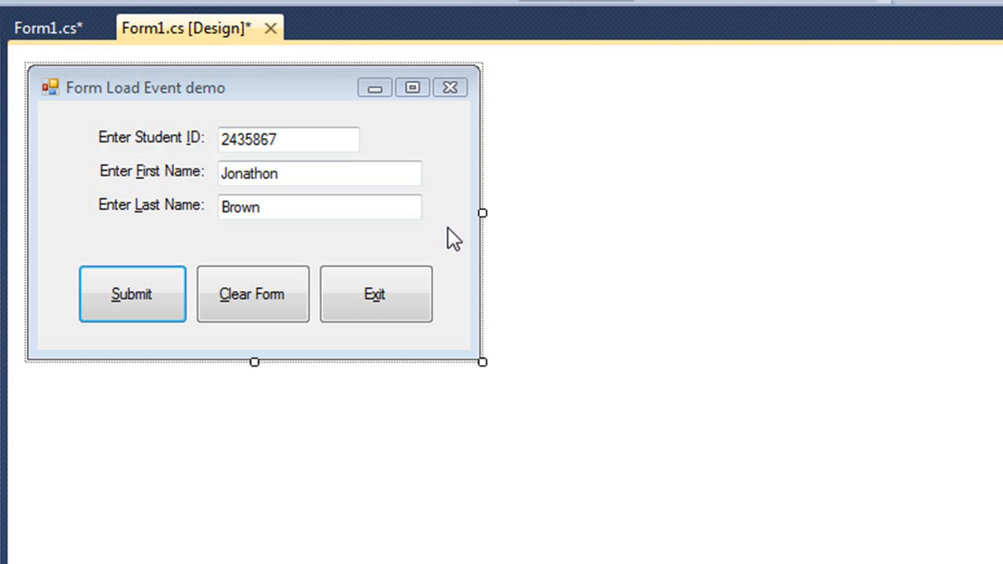
# Switch from the Form1 designer to its code view at the empty Form1_Load handler.
pyautogui.click(47, 28)
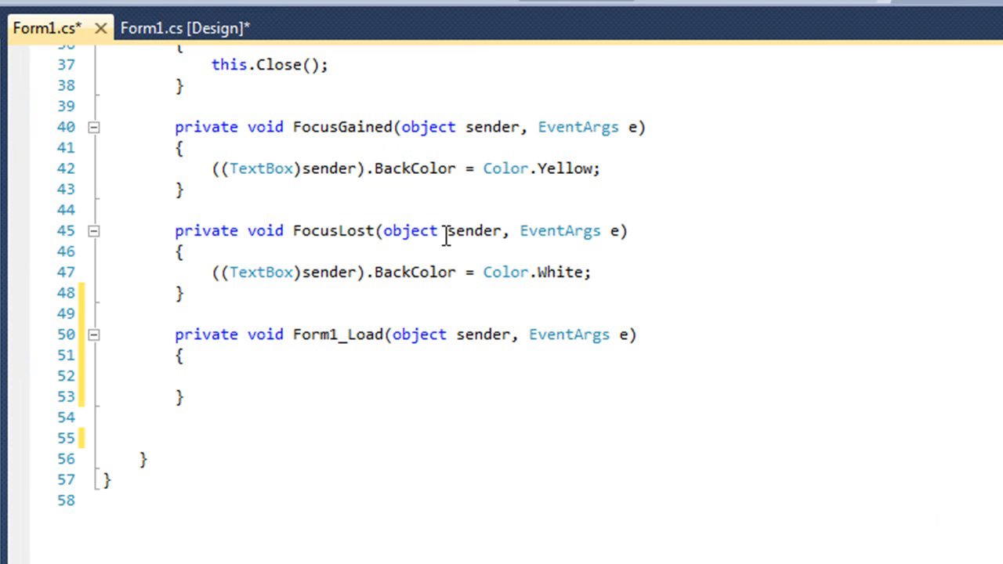
pyautogui.moveTo(192, 337)
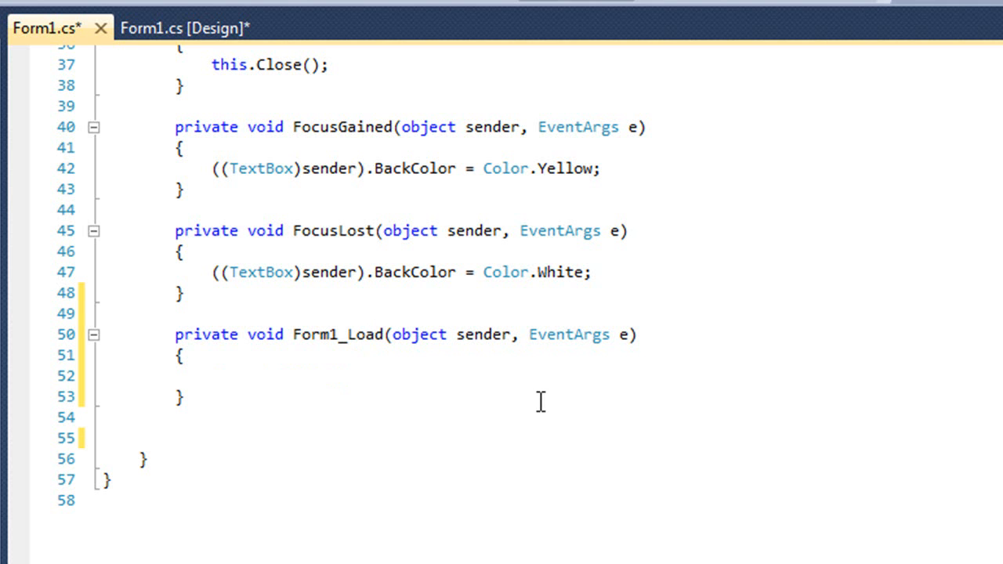
pyautogui.click(212, 375)
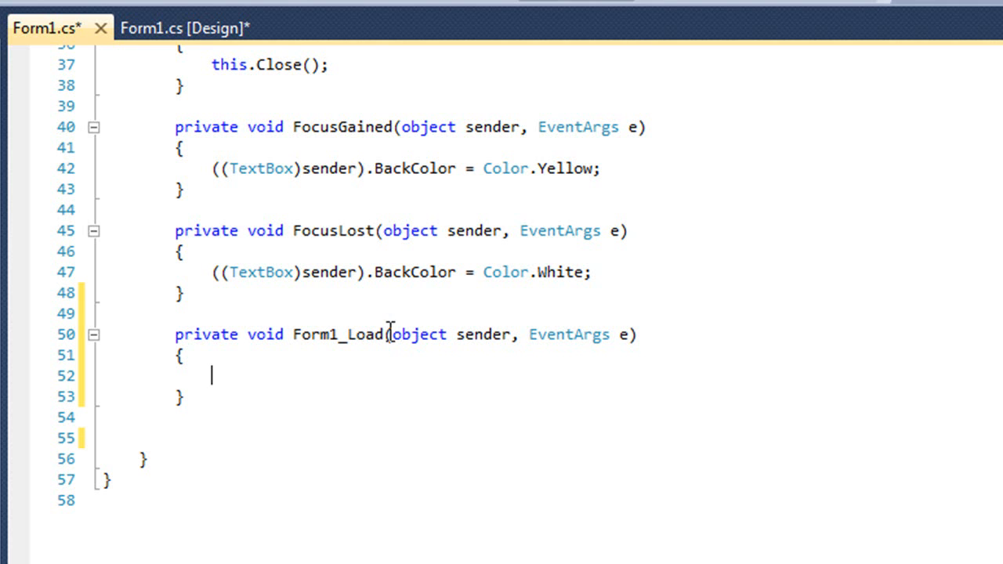
pyautogui.moveTo(342, 334)
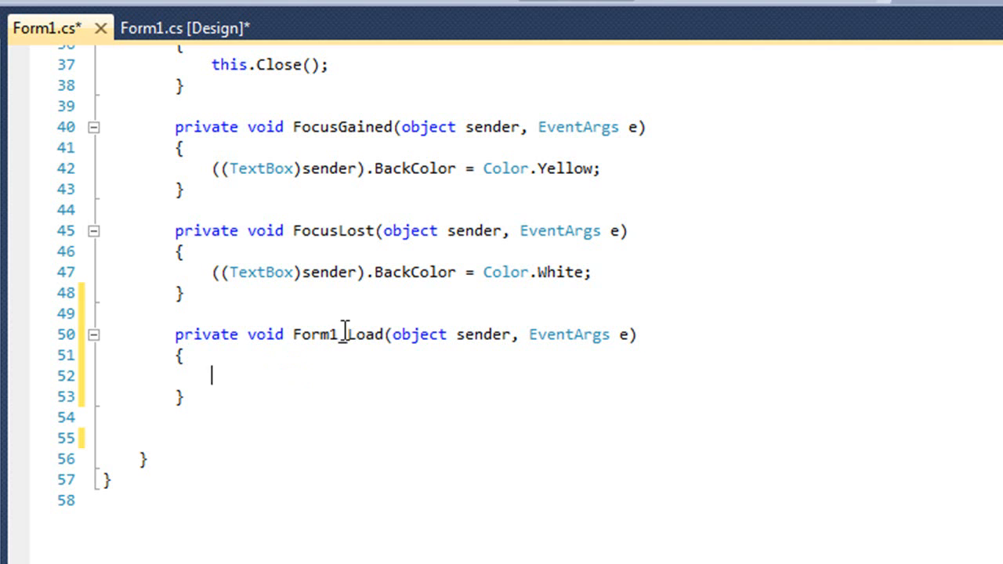
pyautogui.moveTo(331, 377)
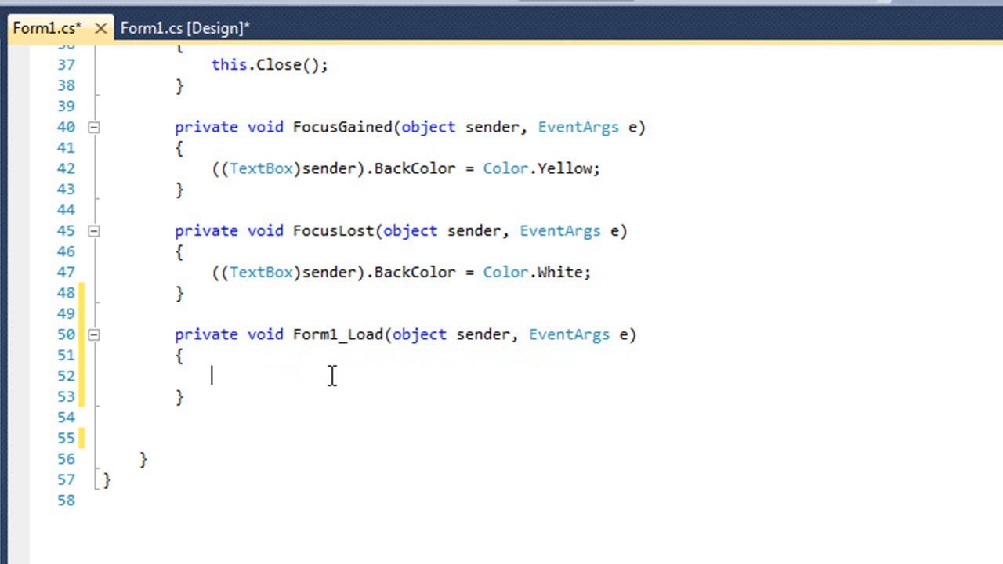
pyautogui.moveTo(318, 376)
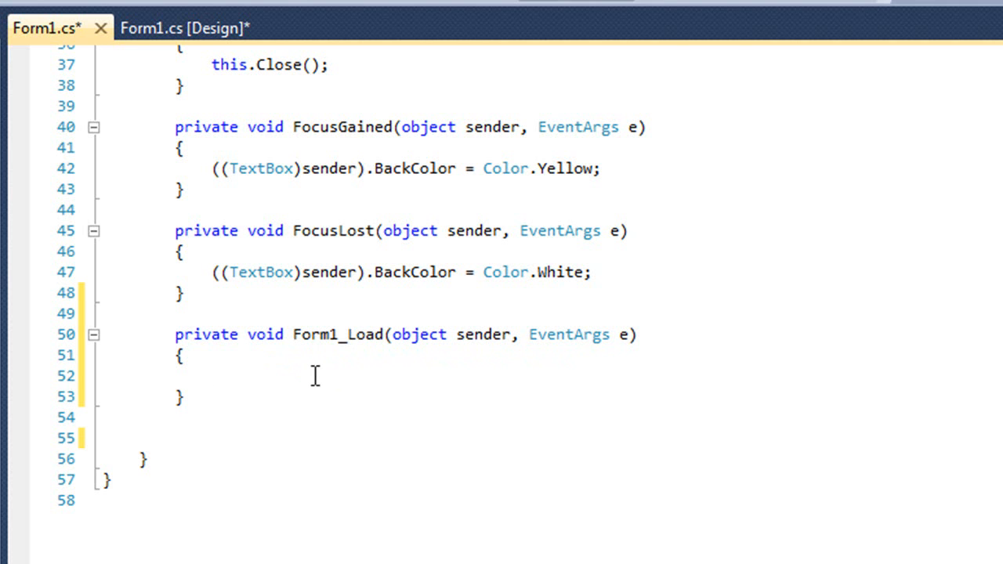
# In Form1_Load, set the student ID text box to "98765".
pyautogui.write('txtStudentId')
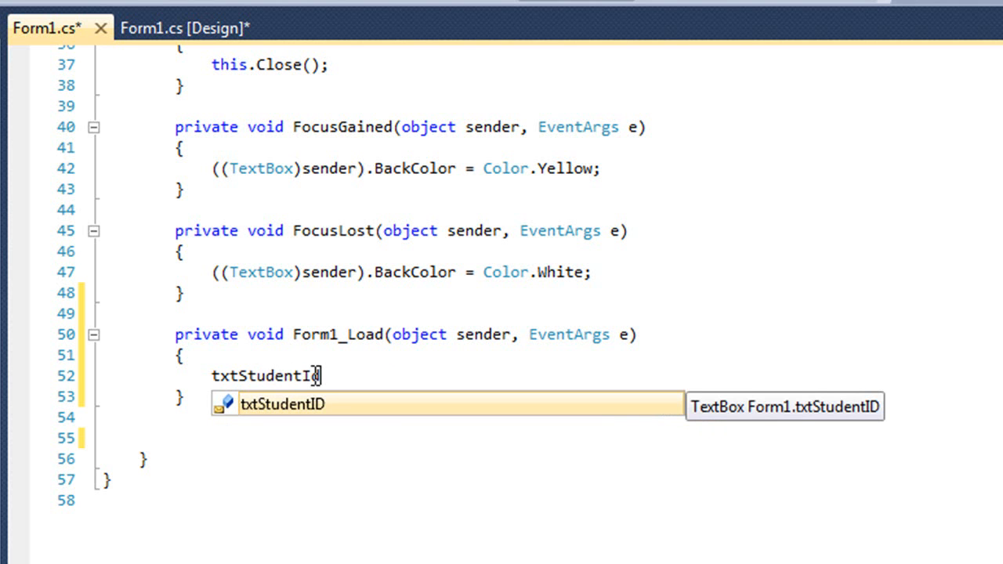
pyautogui.press('Backspace')
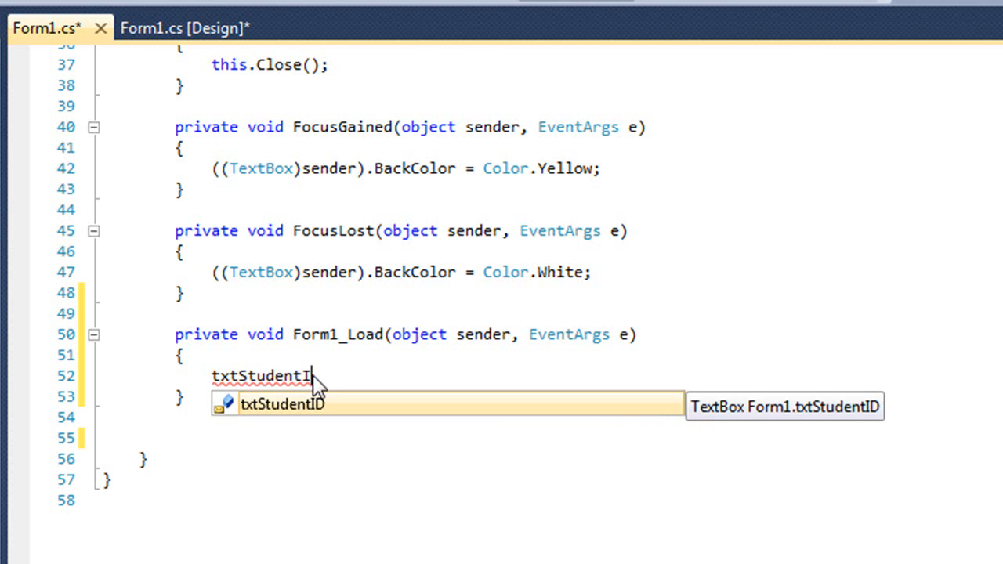
pyautogui.write('D.Text =')
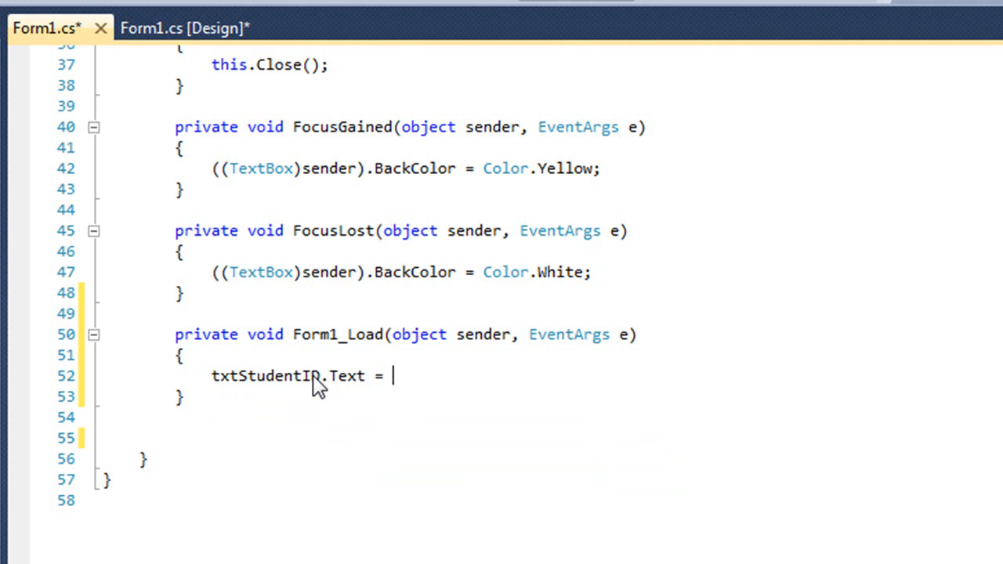
pyautogui.write('"')
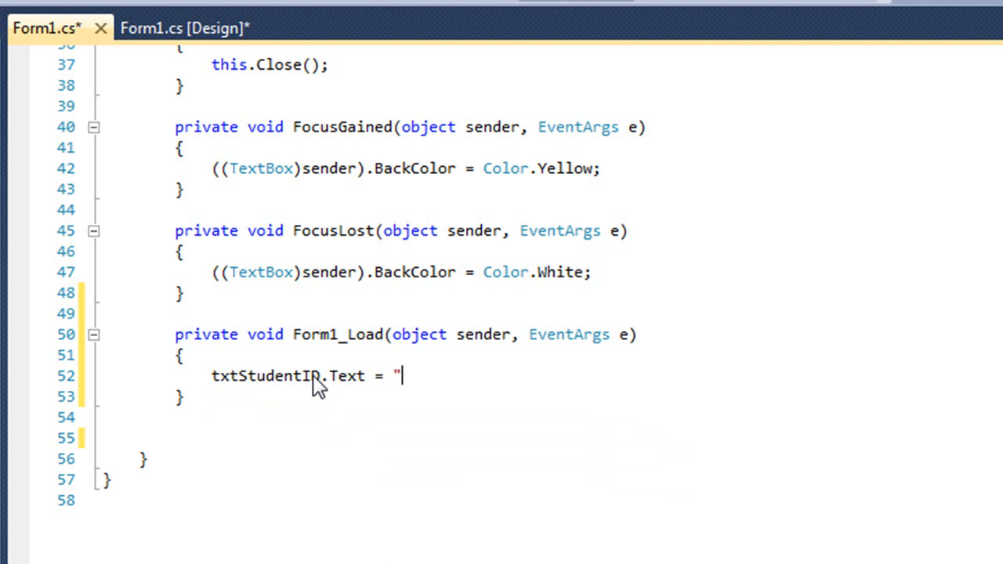
pyautogui.write('98765')
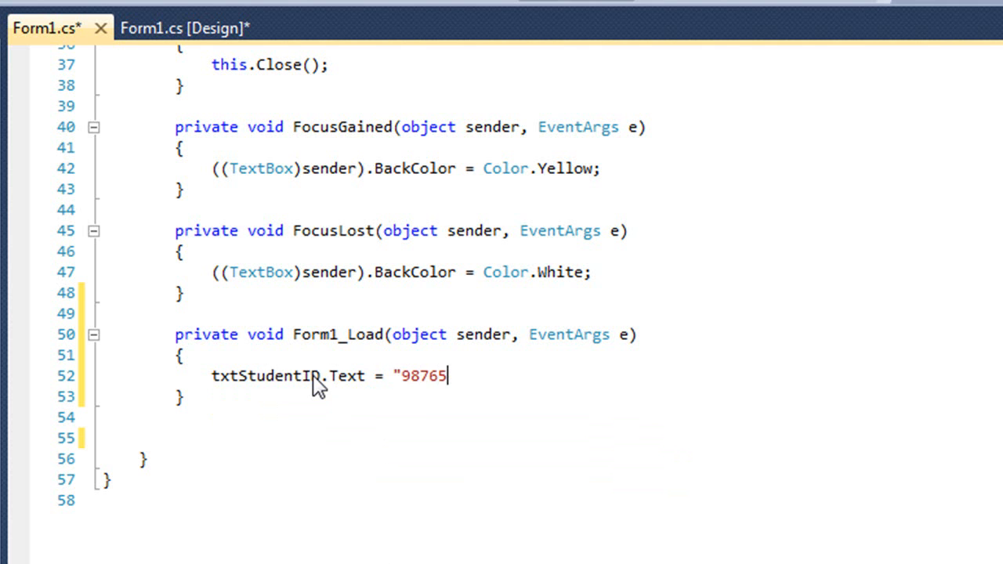
pyautogui.write('"')
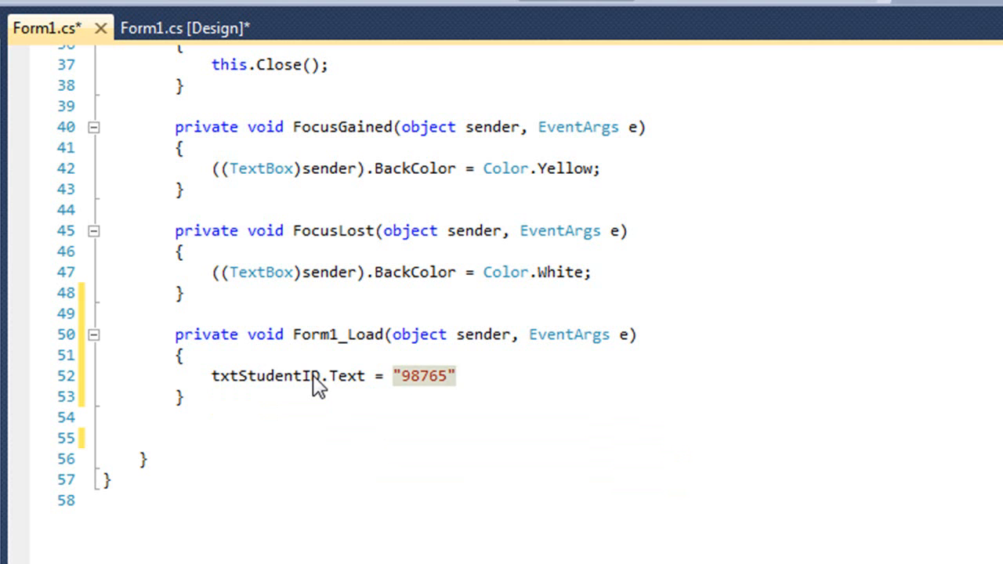
# Set txtFirstName.Text to "John" in Form1_Load.
pyautogui.write('txt')
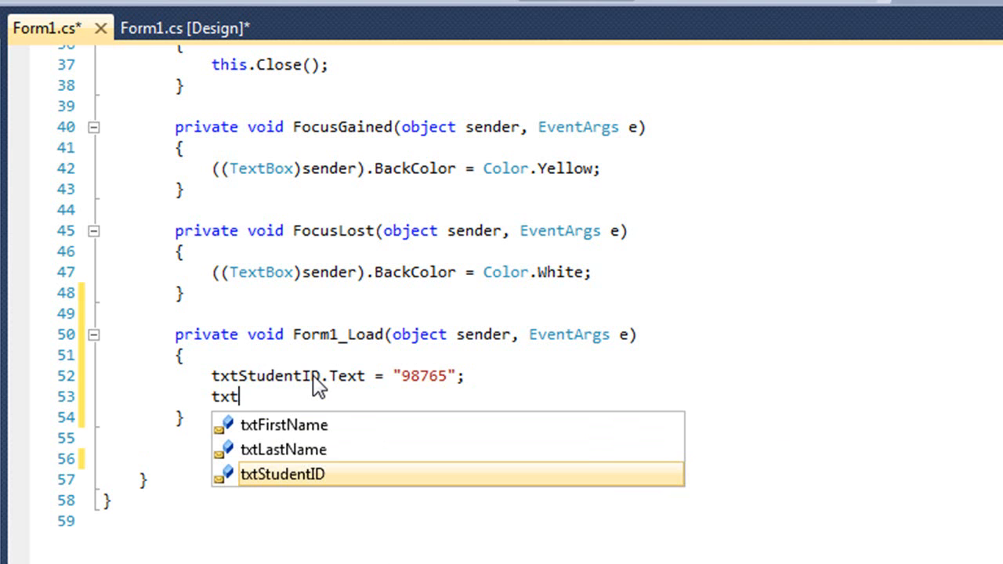
pyautogui.write('First')
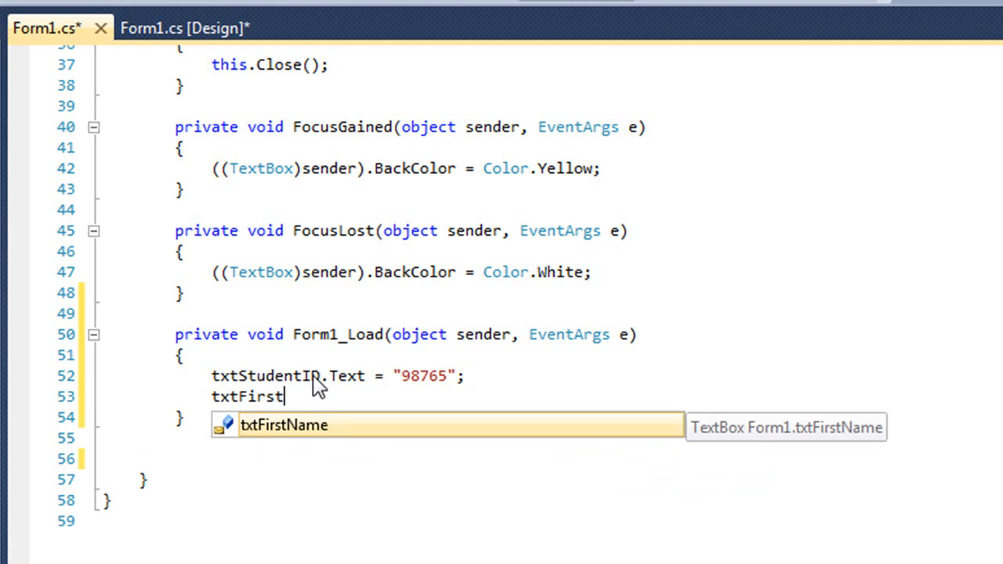
pyautogui.write('Name.Text = "')
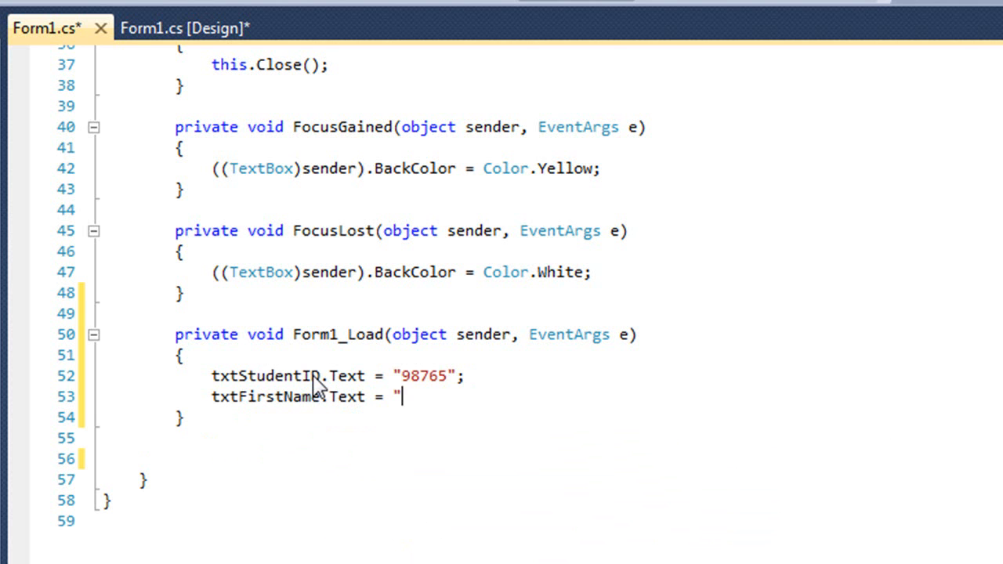
pyautogui.write('Jo0h')
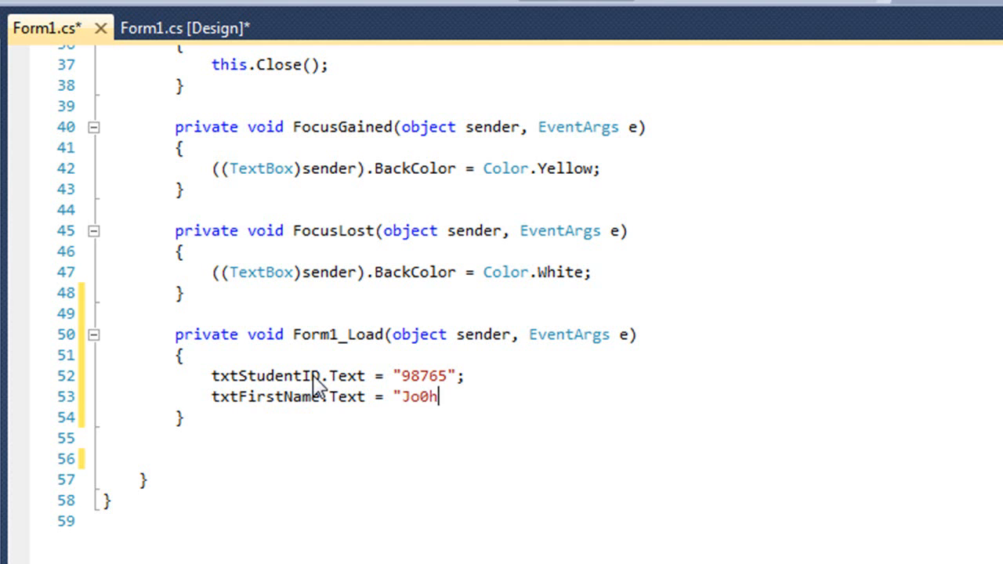
pyautogui.write('n')
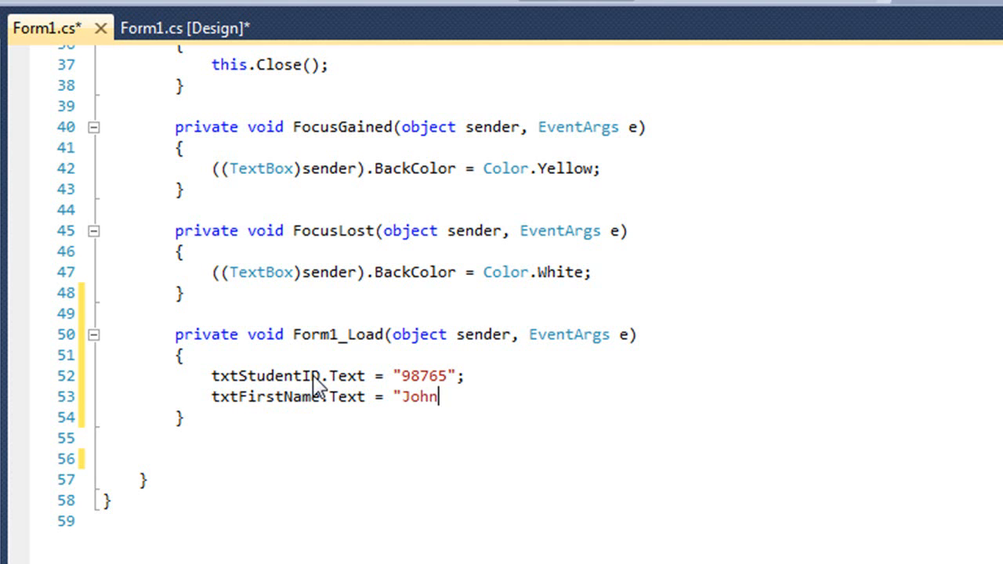
pyautogui.write('"')
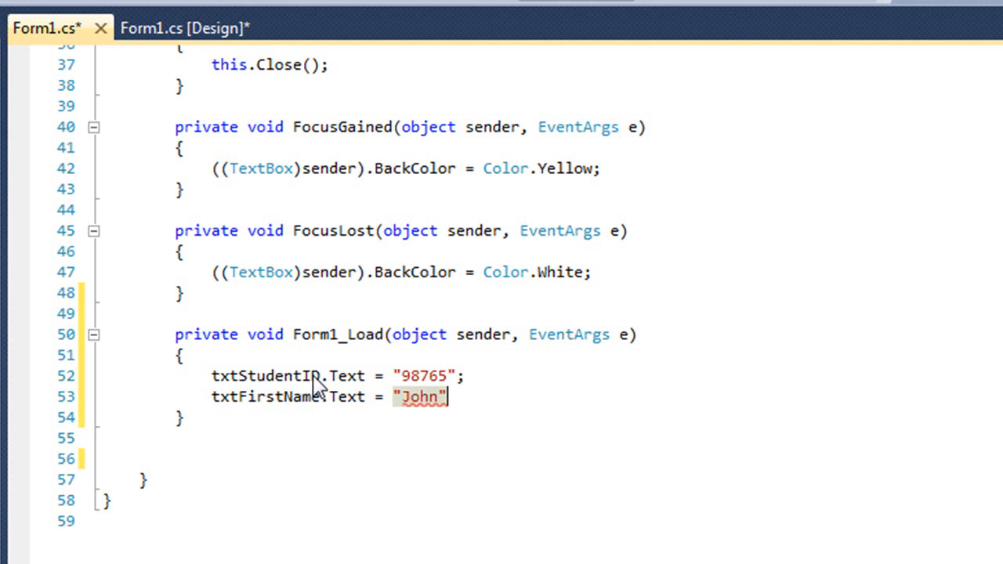
# Add txtLastName.Text = "Doe"; to Form1_Load.
pyautogui.write('txt')
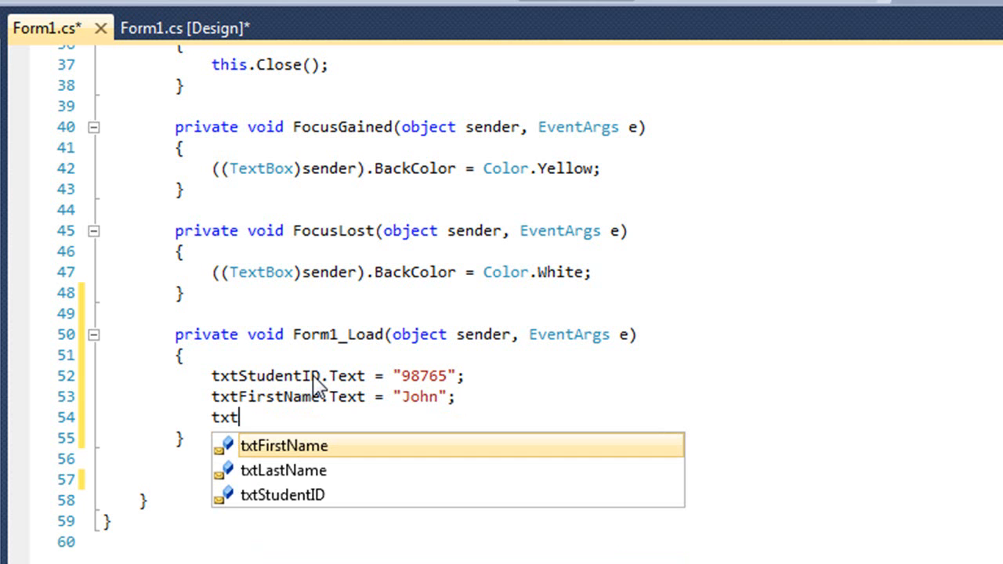
pyautogui.write('LastNam')
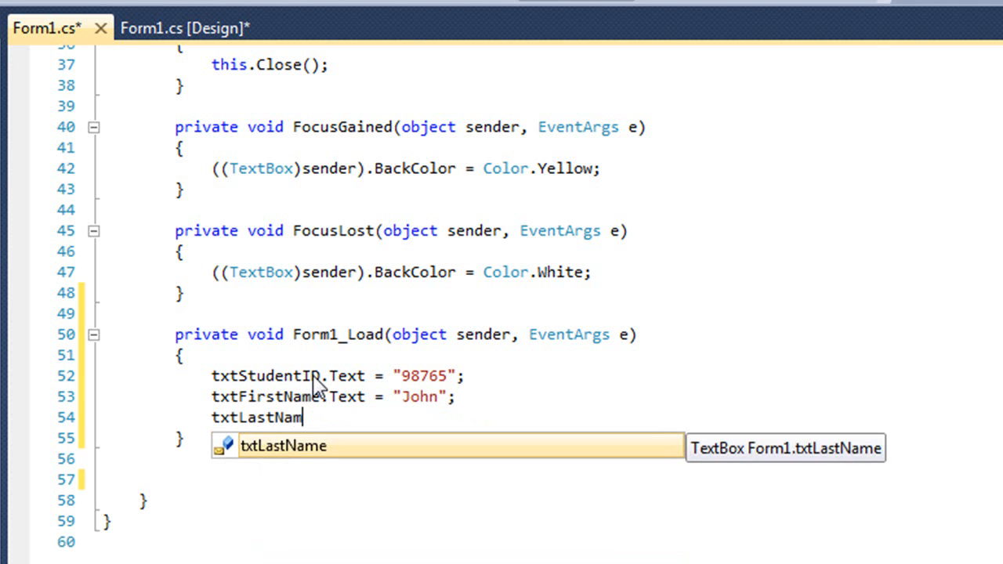
pyautogui.write('.Text =')
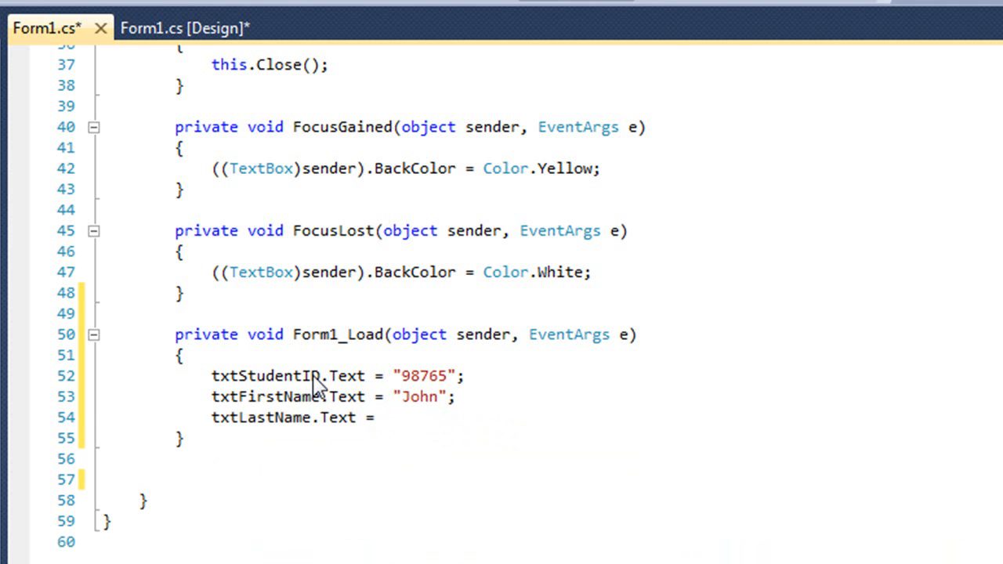
pyautogui.write('"Doe"')
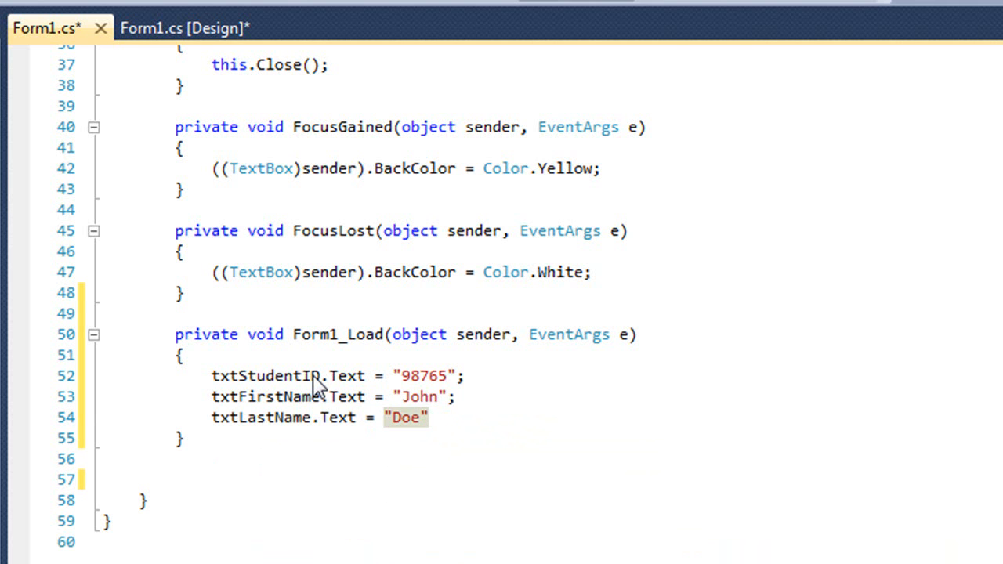
pyautogui.write(';')
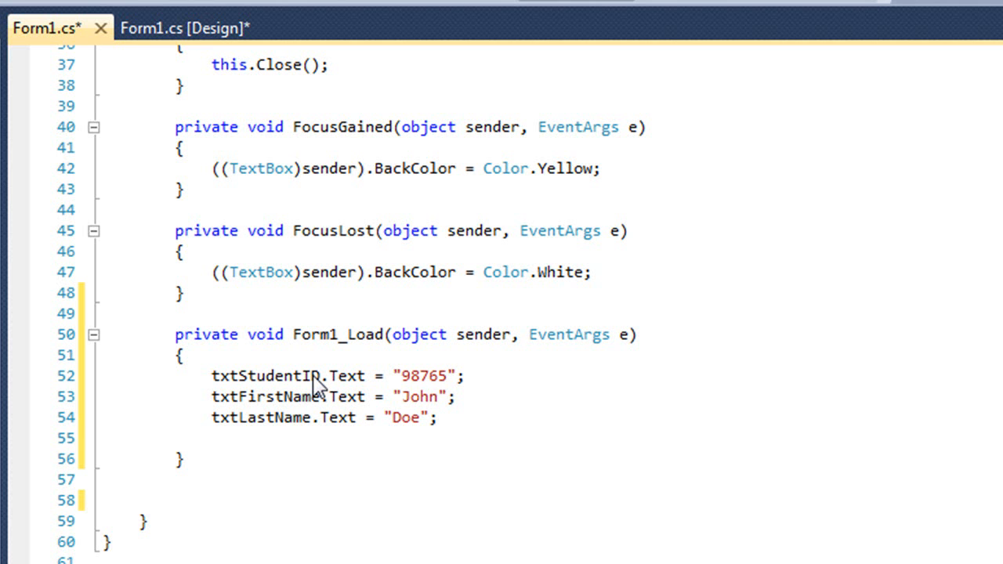
# Add this.BackColor = Color.LimeGreen; to Form1_Load using IntelliSense.
pyautogui.write('this')
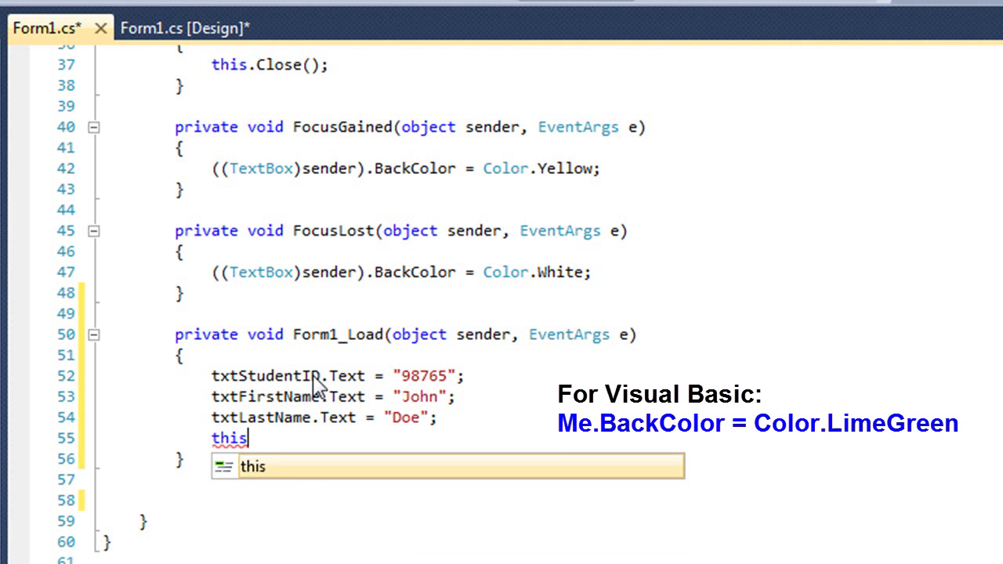
pyautogui.write('.')
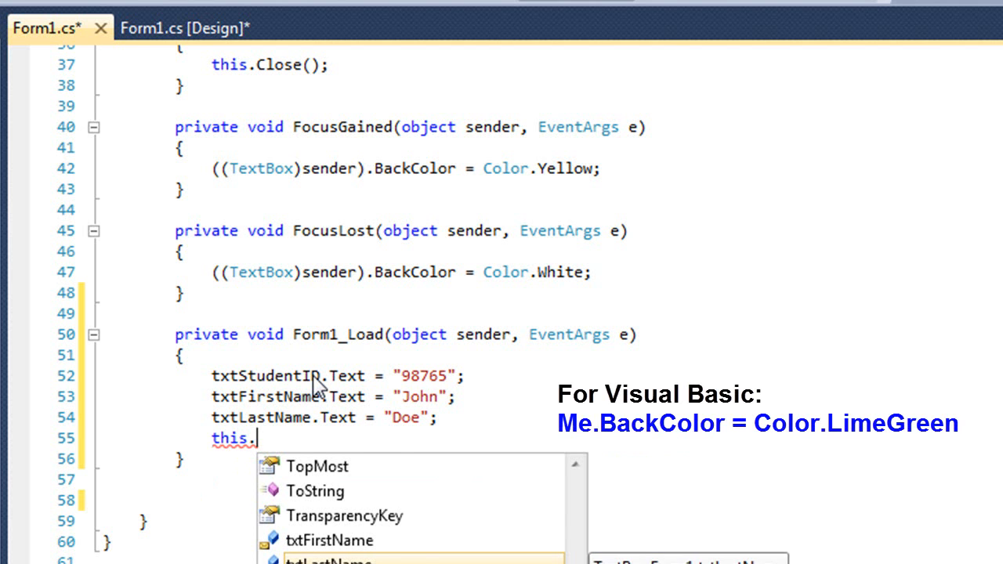
pyautogui.write('back')
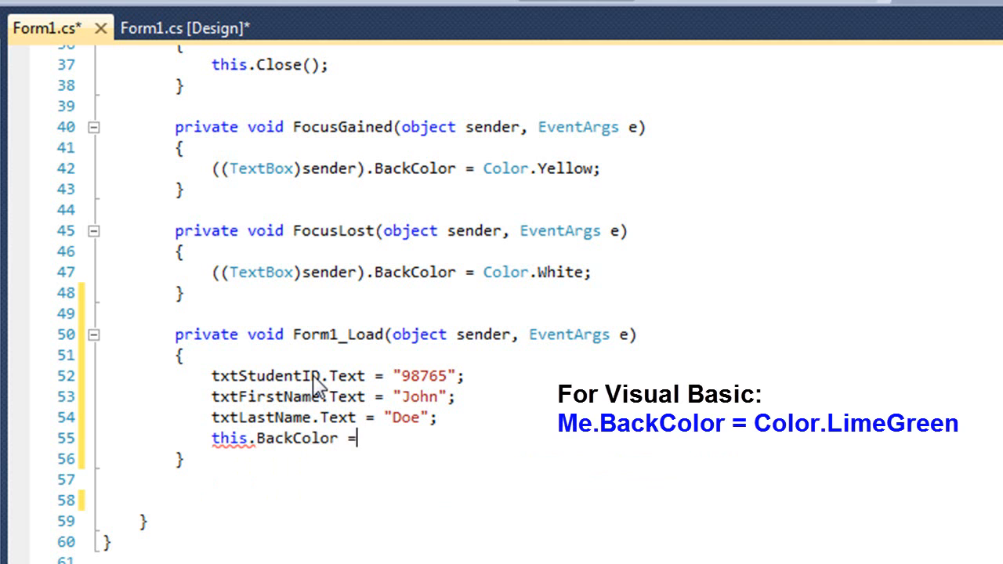
pyautogui.write('Color.')
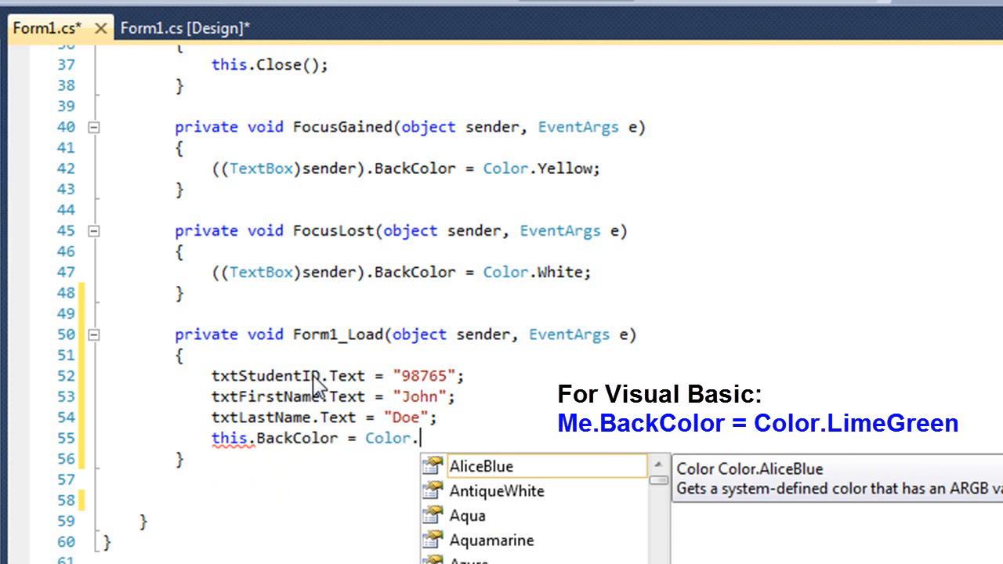
pyautogui.write('LimeGreen;')
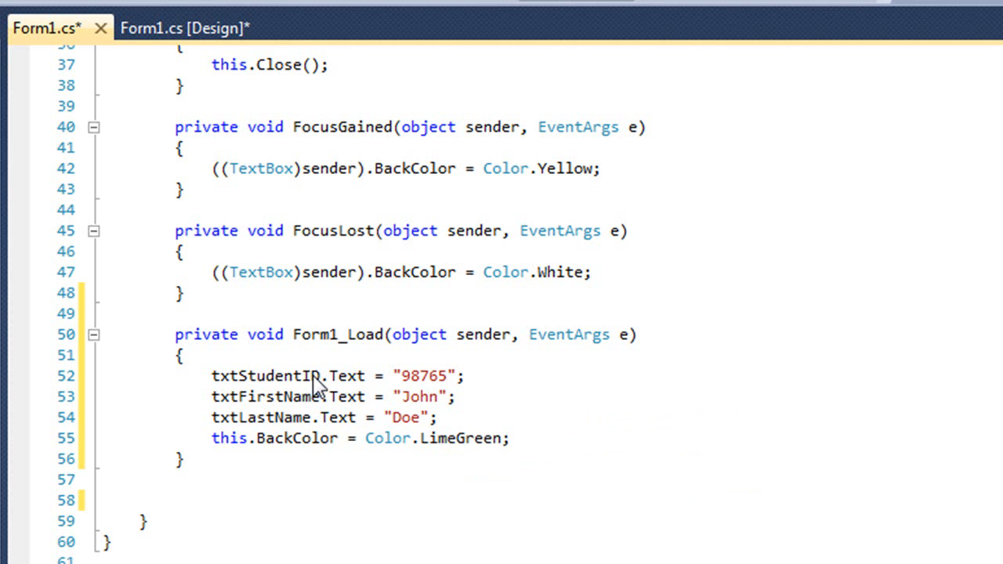
pyautogui.moveTo(360, 4)
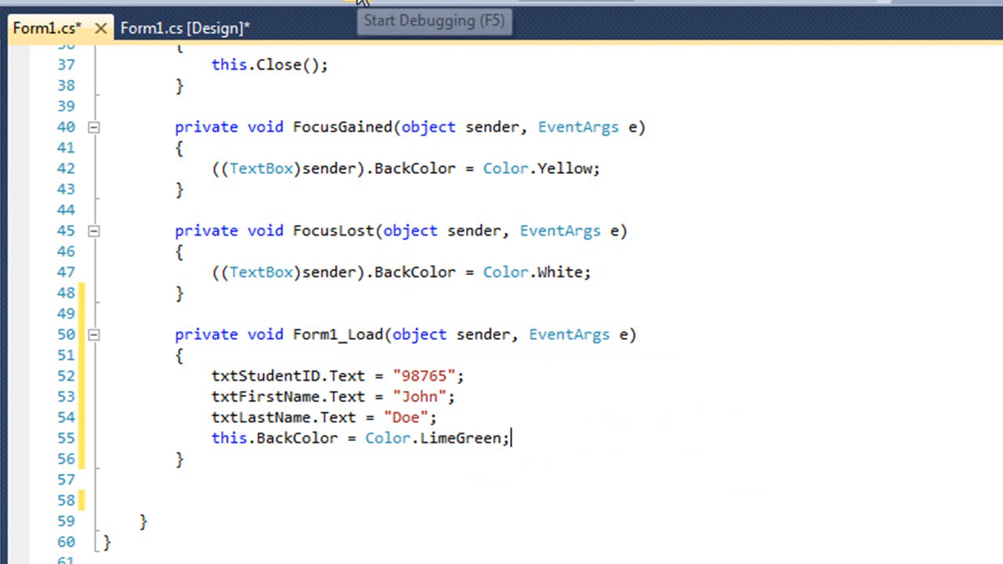
# Start debugging to run the form and check its green background and filled text boxes.
pyautogui.click(183, 27)
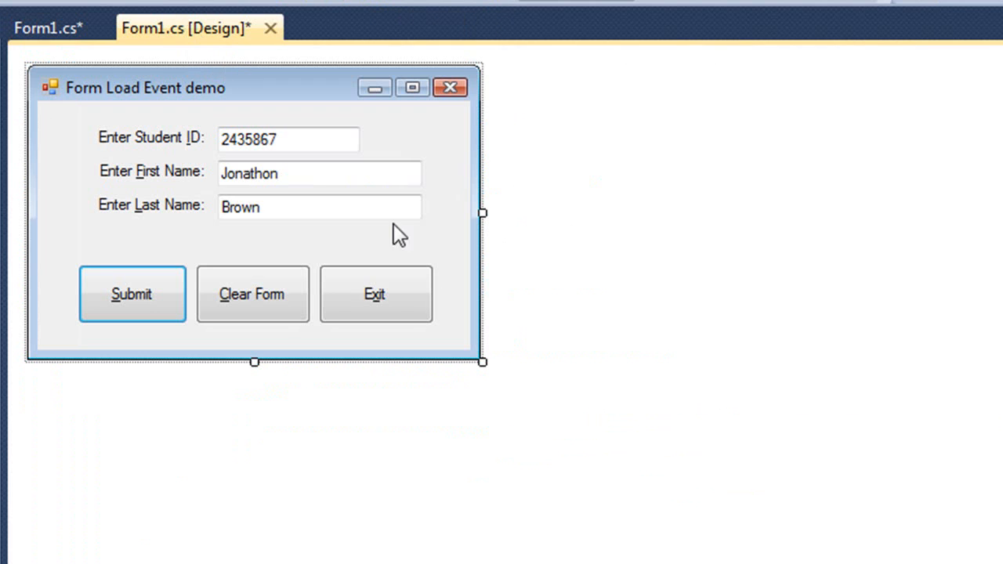
pyautogui.moveTo(294, 203)
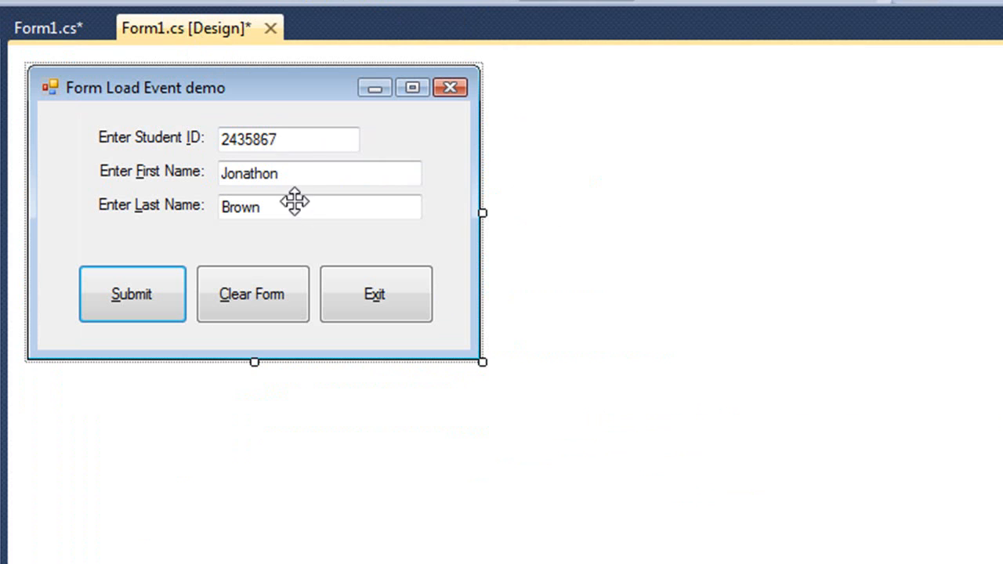
pyautogui.moveTo(440, 184)
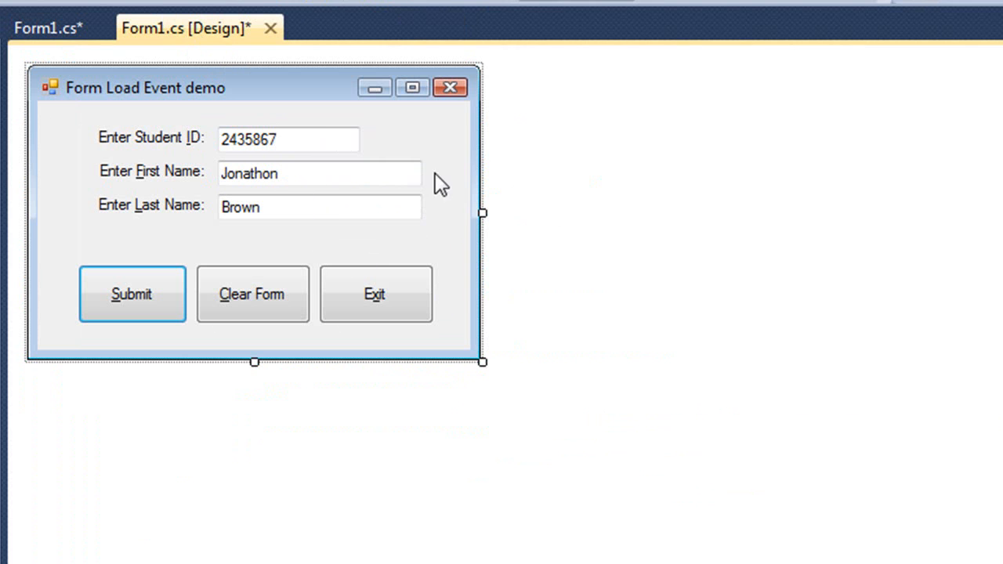
pyautogui.moveTo(457, 241)
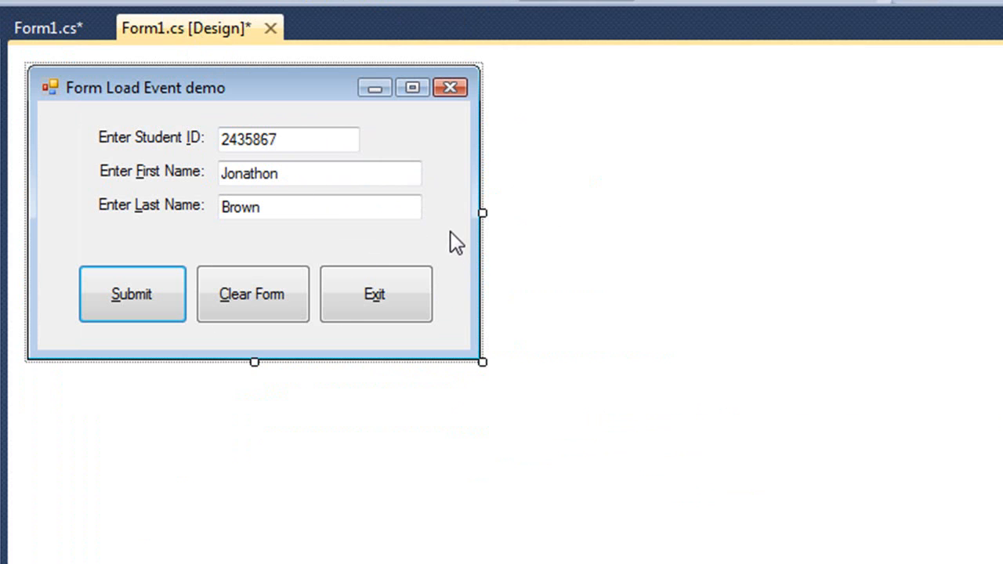
pyautogui.moveTo(457, 200)
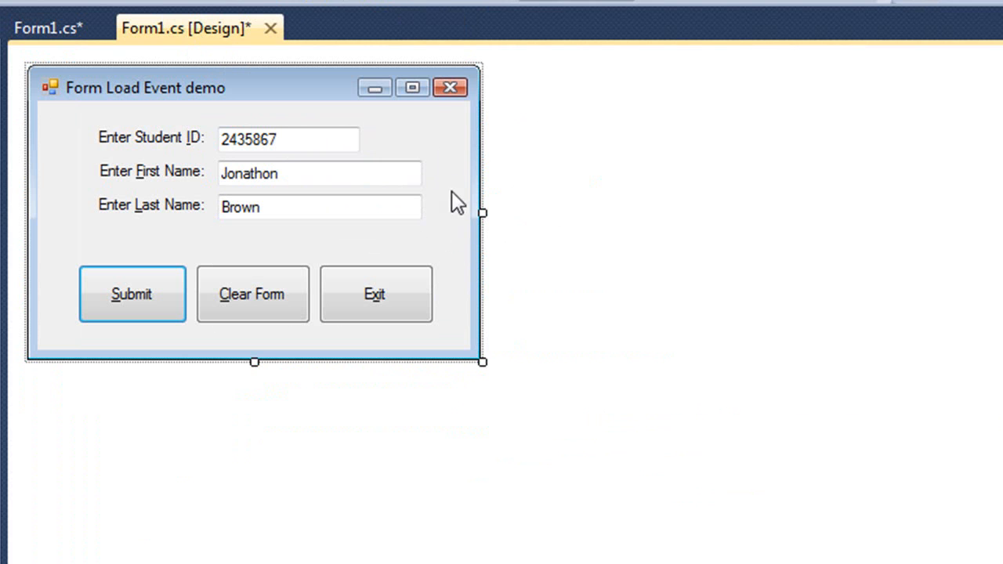
pyautogui.moveTo(360, 4)
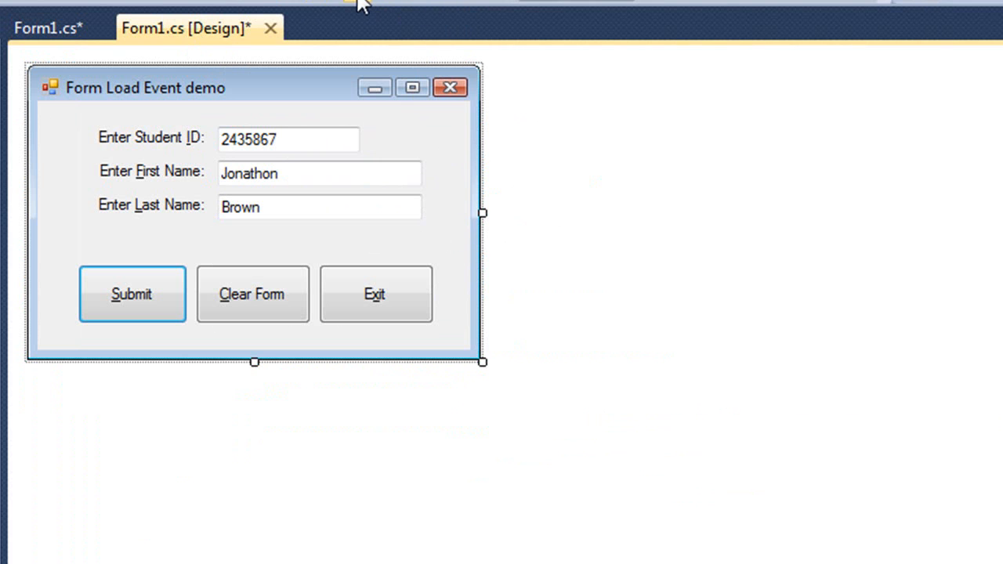
pyautogui.moveTo(357, 4)
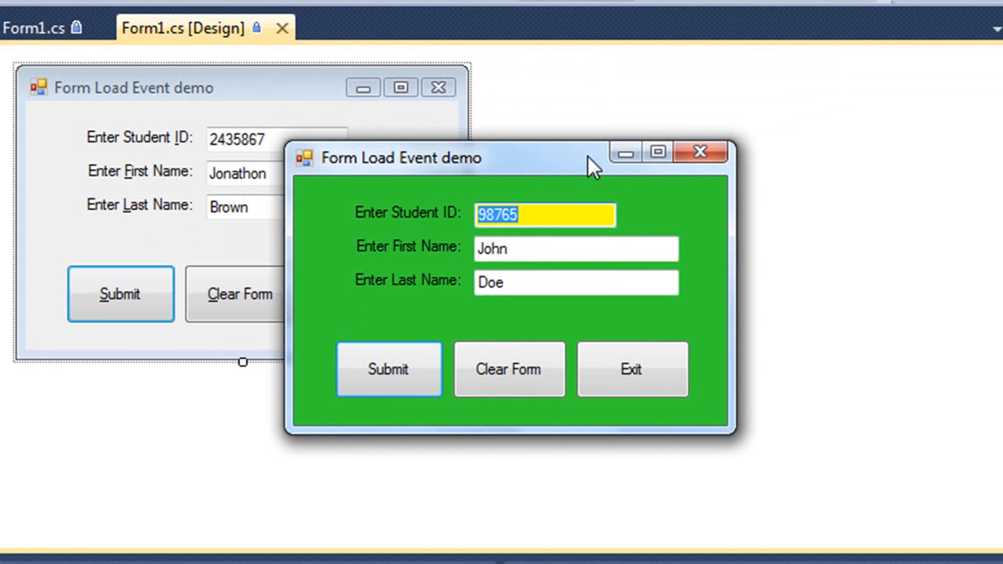
pyautogui.click(576, 282)
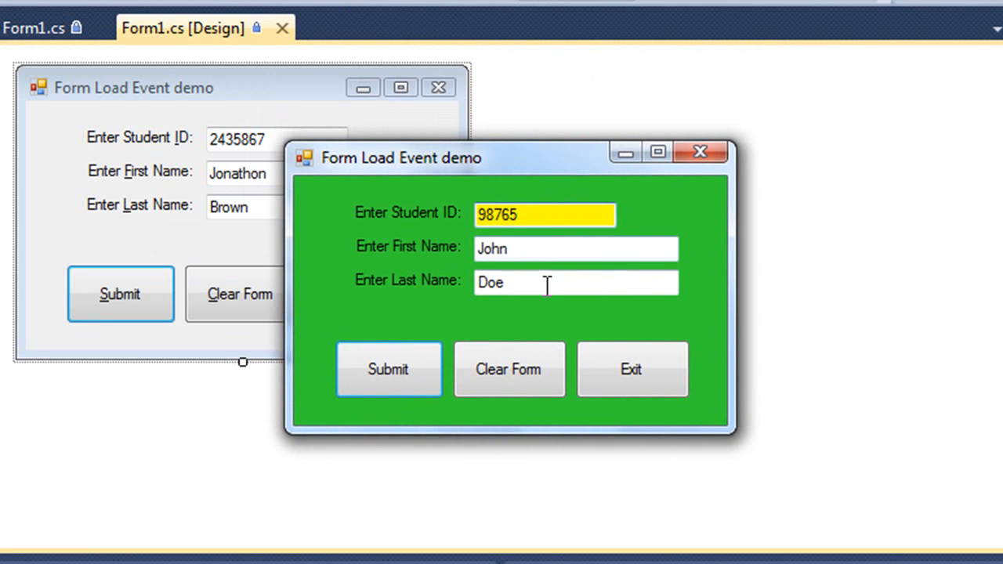
pyautogui.moveTo(537, 239)
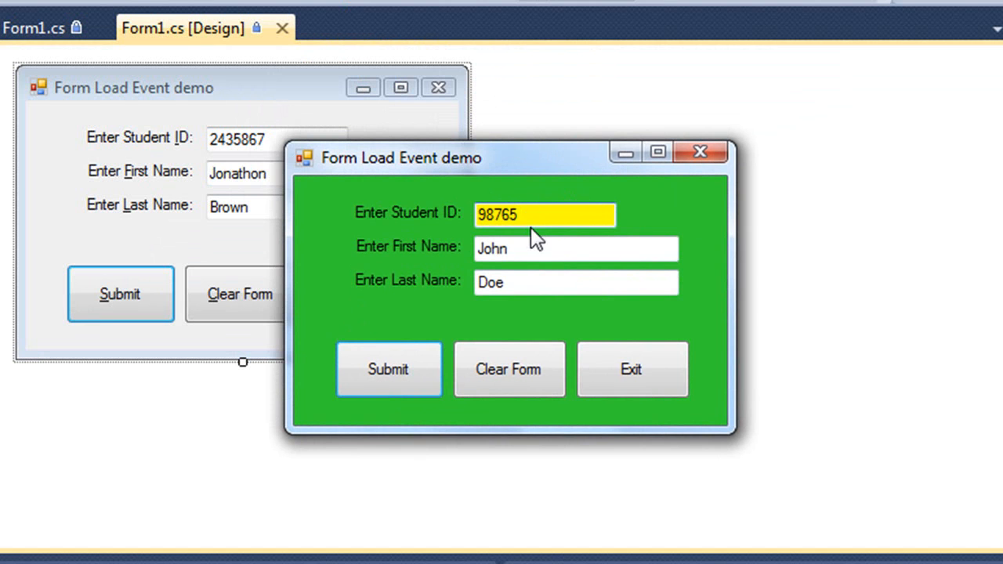
pyautogui.moveTo(557, 305)
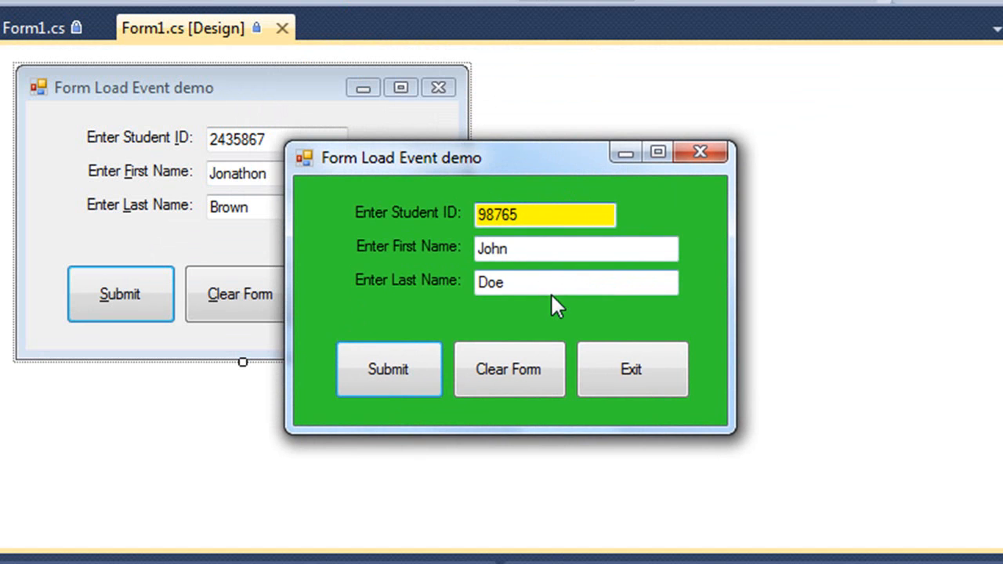
pyautogui.moveTo(709, 399)
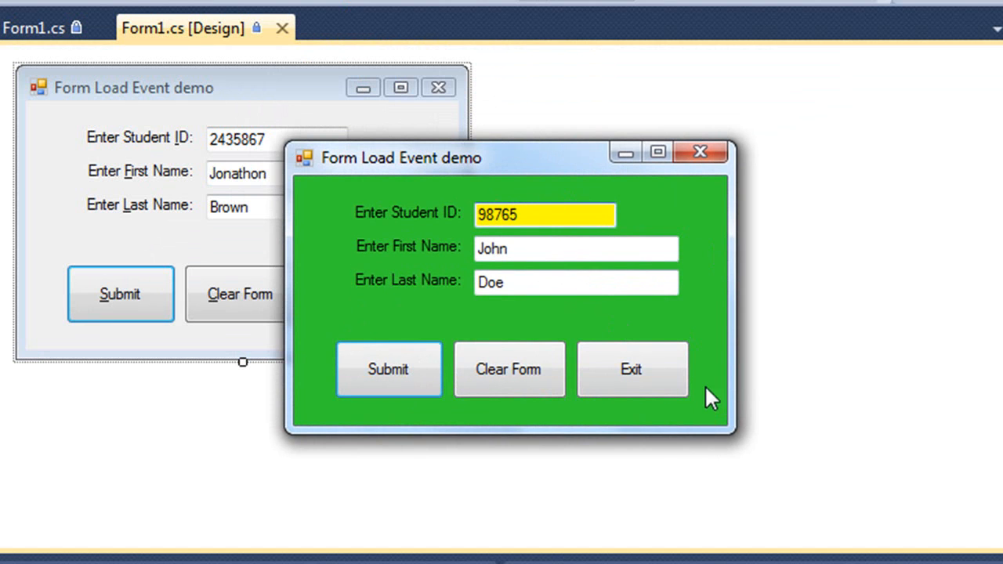